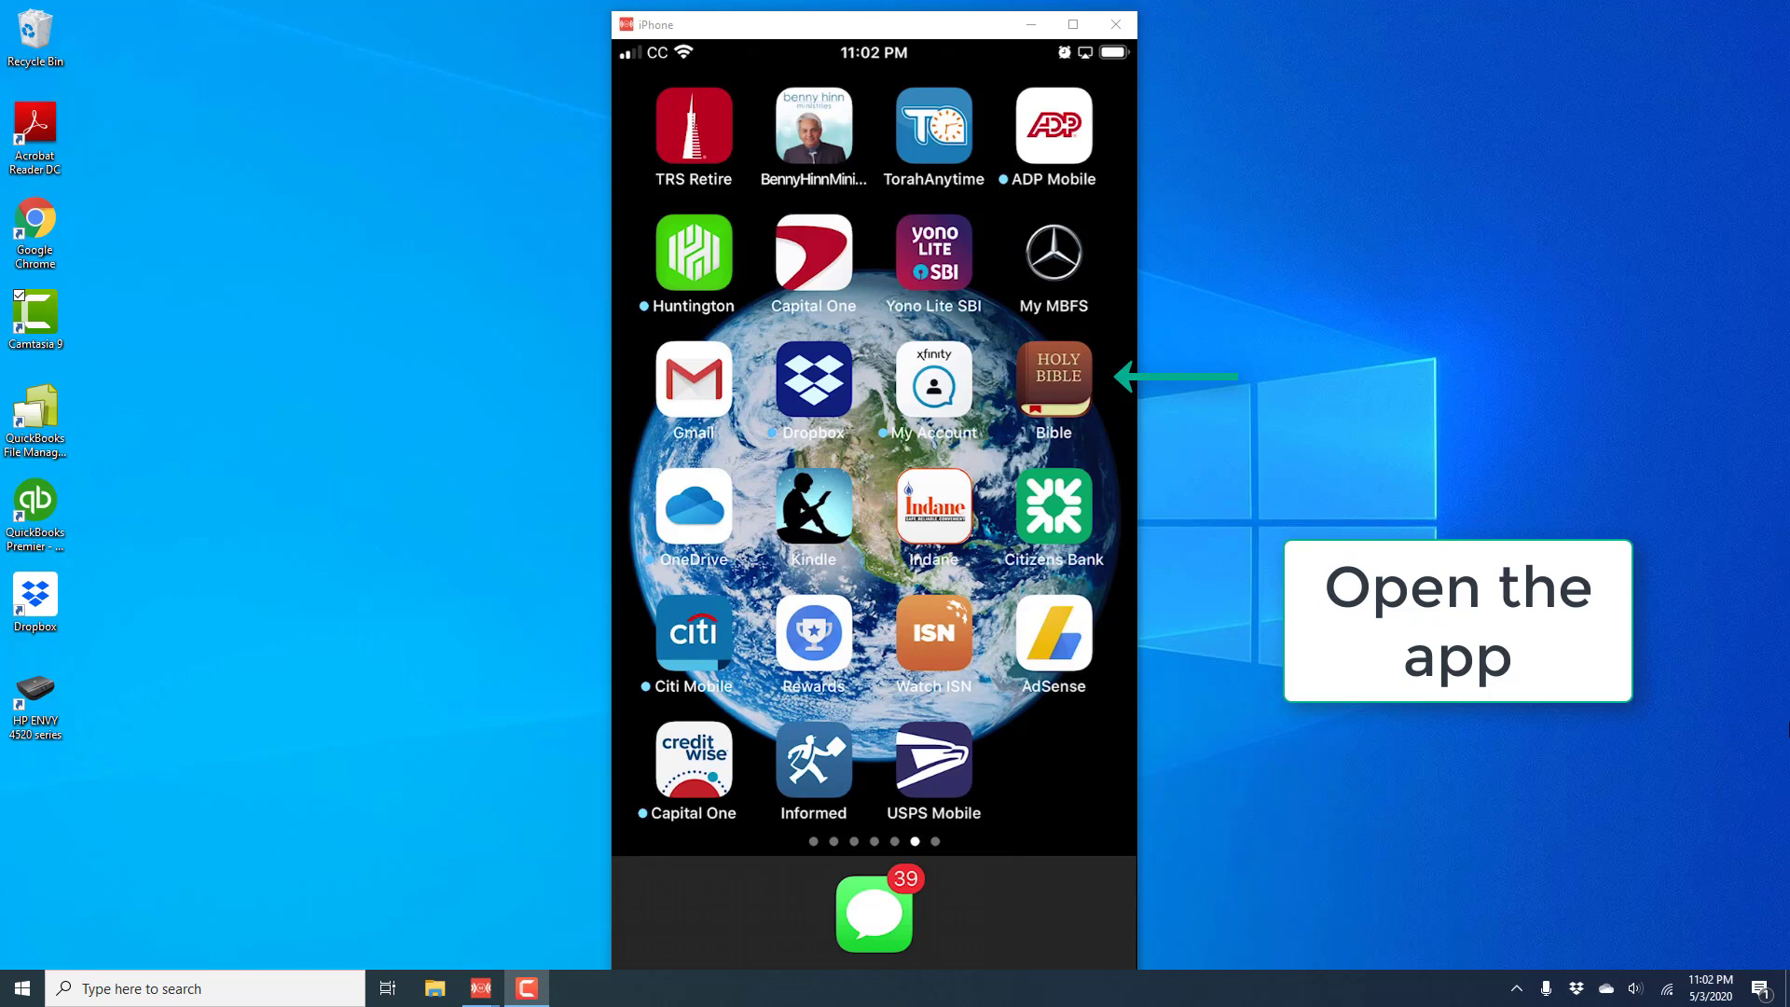
# Step: Launch the Bible app and open the reader on Proverbs 25 (NIV)
pyautogui.click(1052, 378)
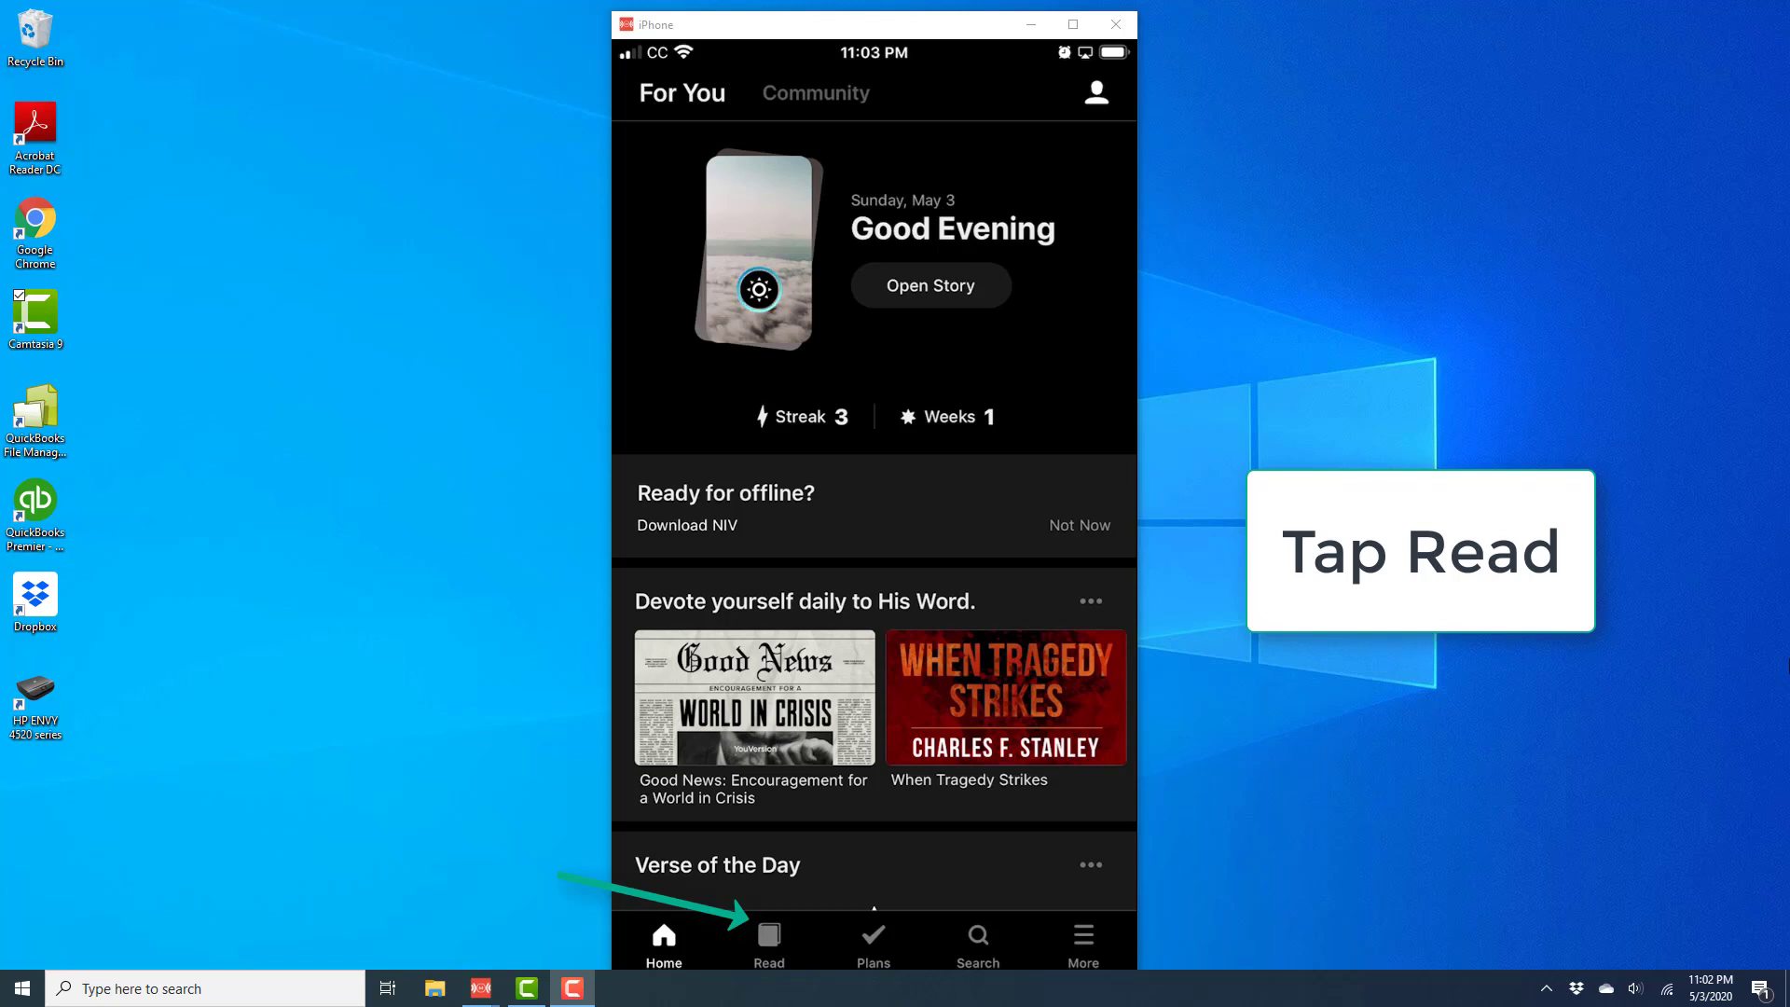
pyautogui.click(768, 940)
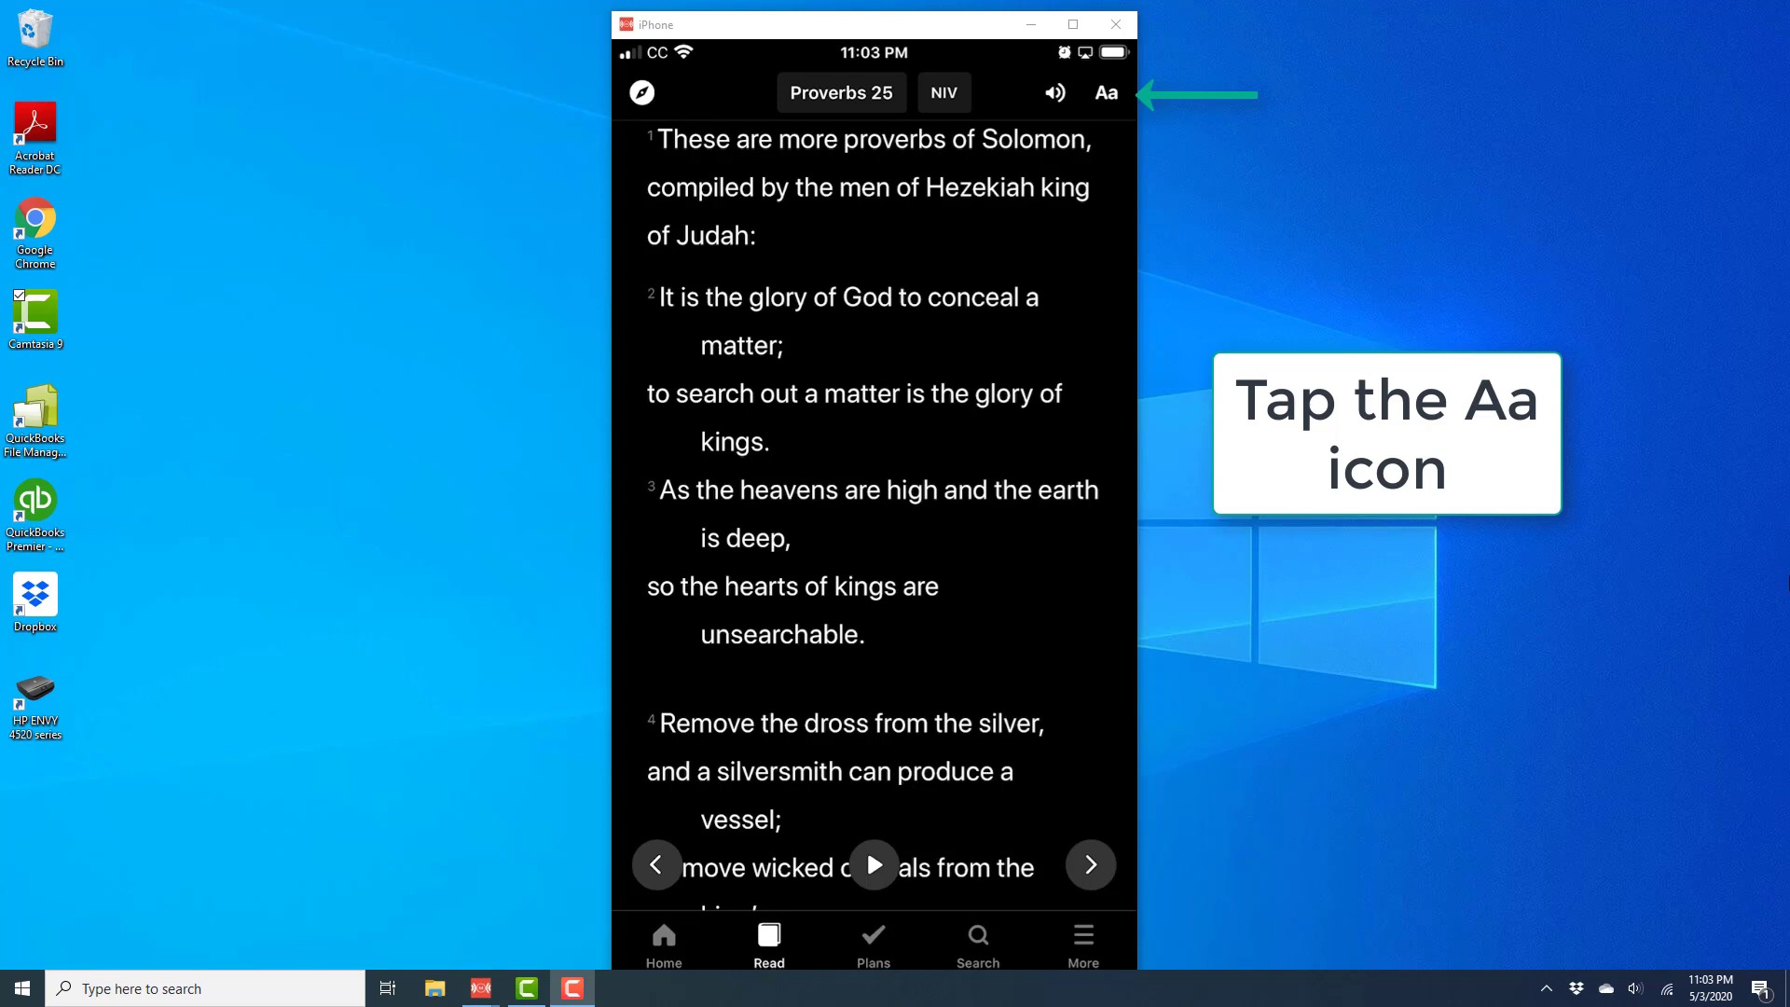
# Step: Open the Aa text-formatting panel, showing San Francisco as the current font
pyautogui.click(1104, 92)
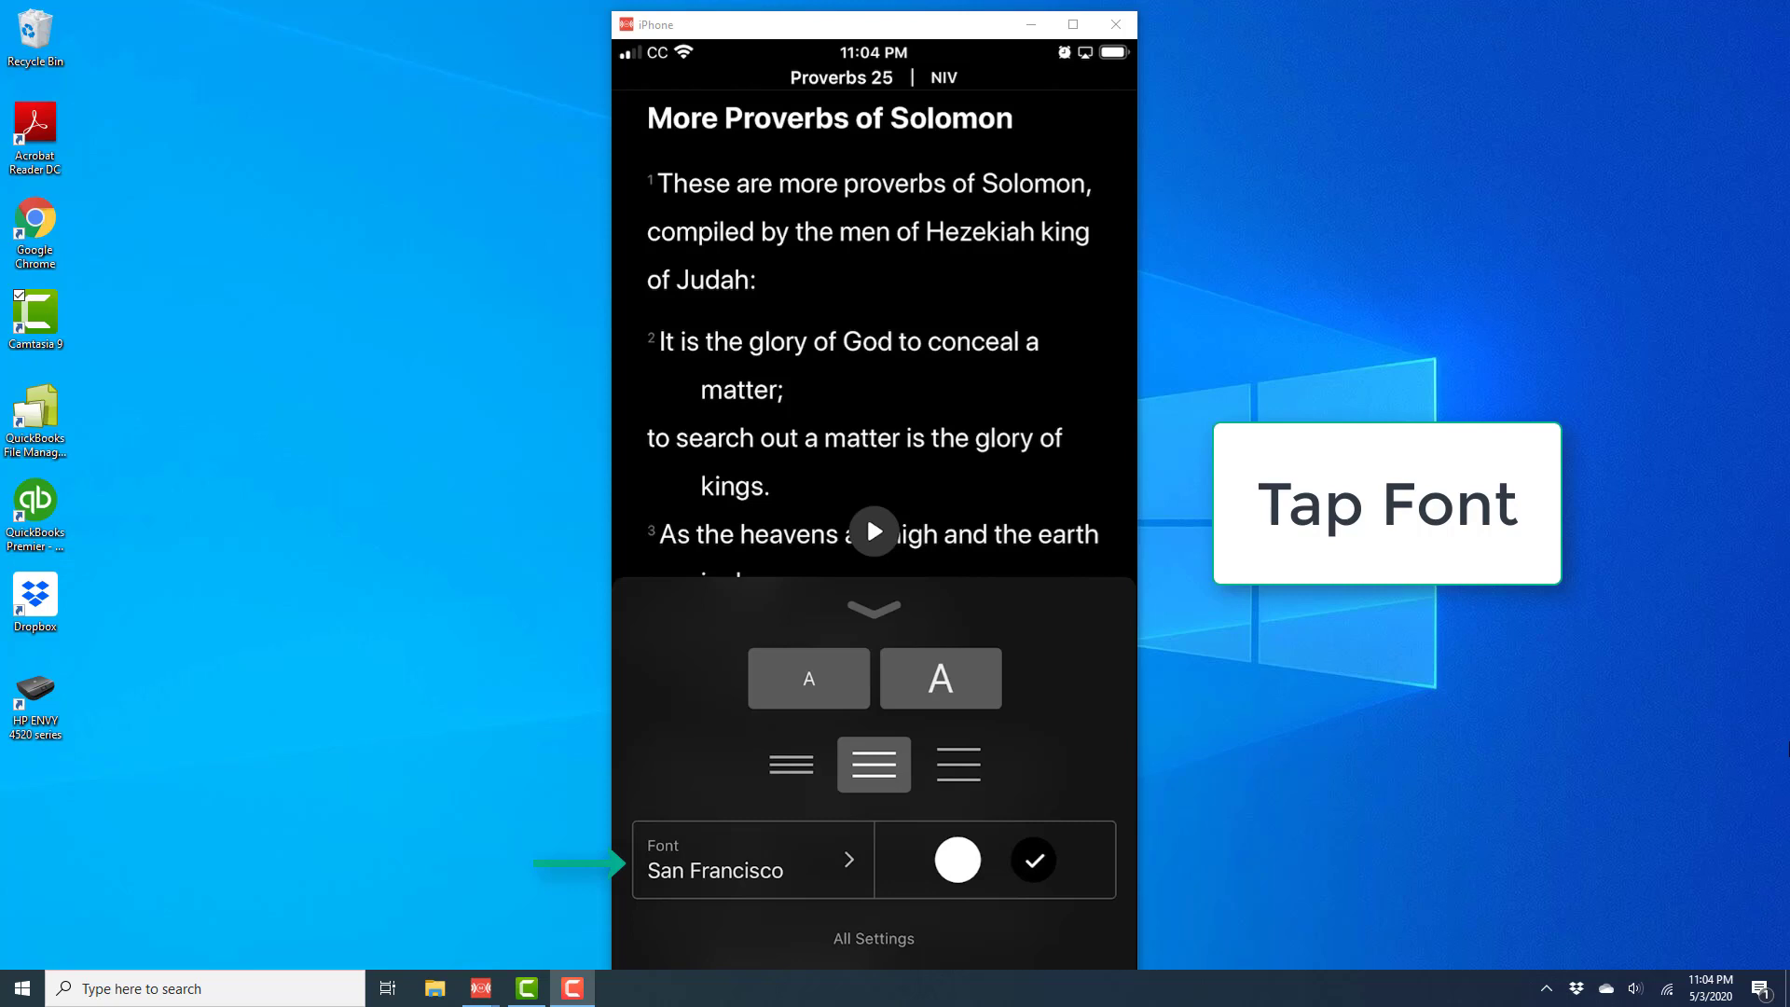
# Step: Open the Bible Reading Fonts list from the San Francisco font row
pyautogui.click(751, 859)
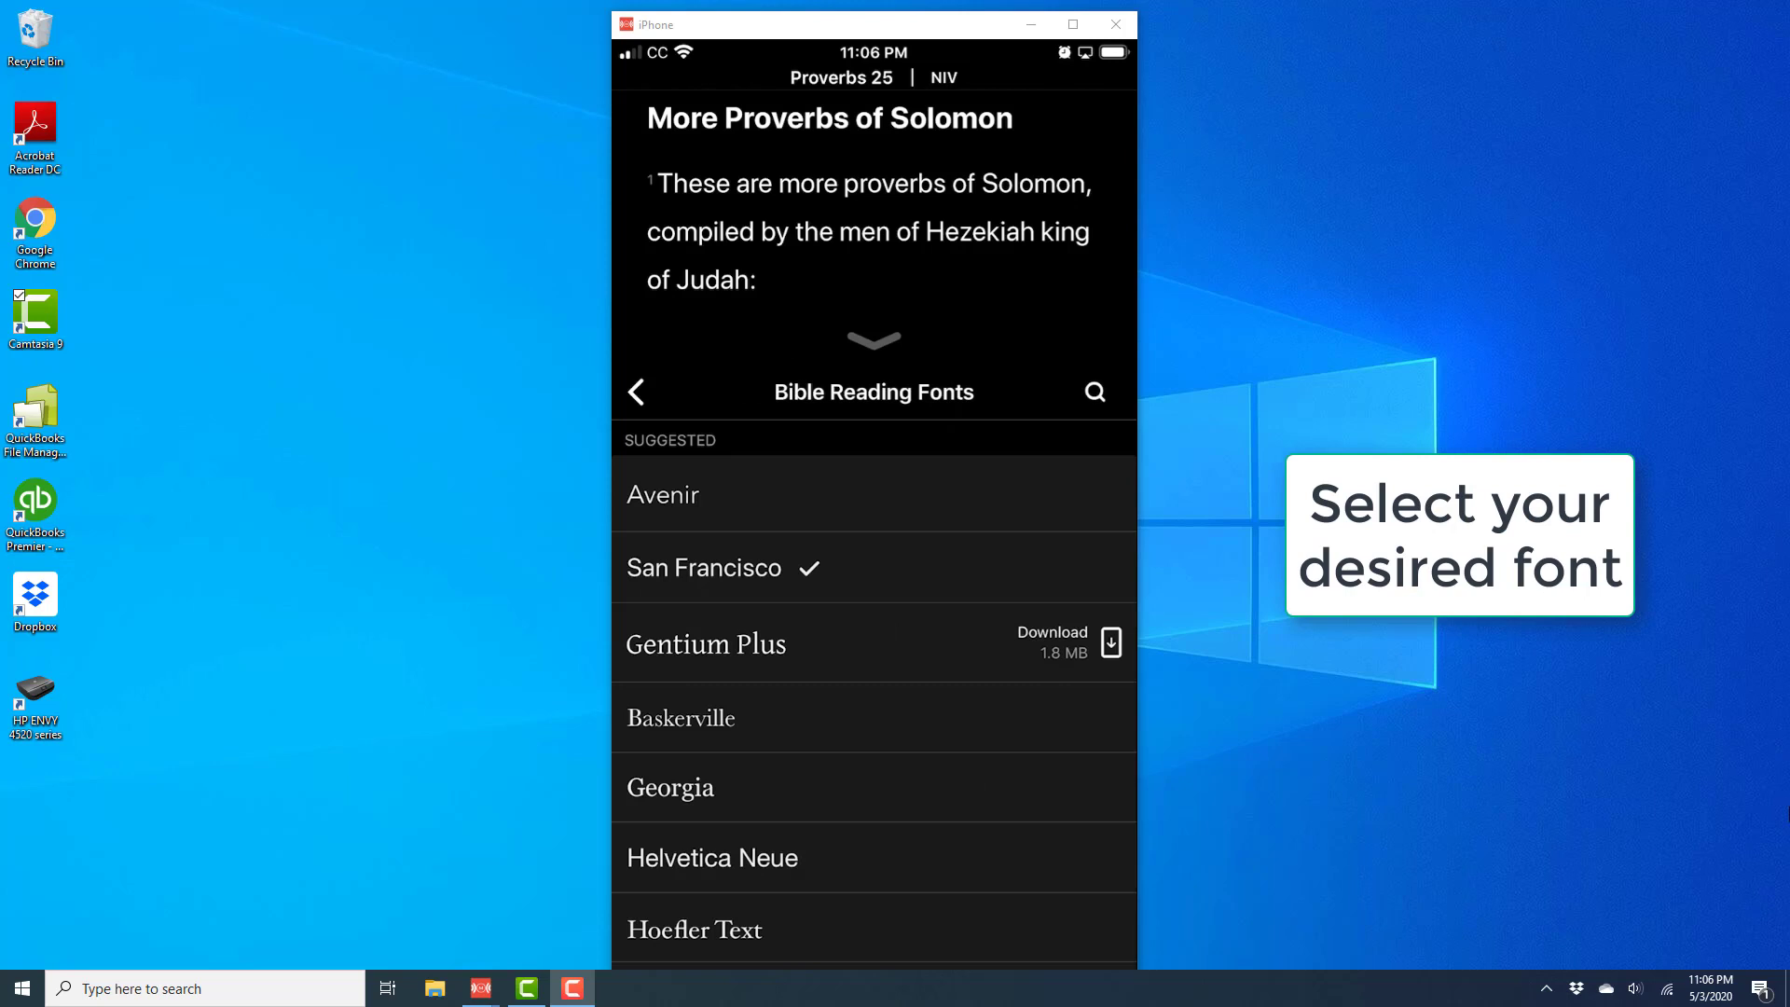
# Step: Scroll the fonts list, briefly pick Untitled Serif, then settle on Verdana
pyautogui.scroll(-3)
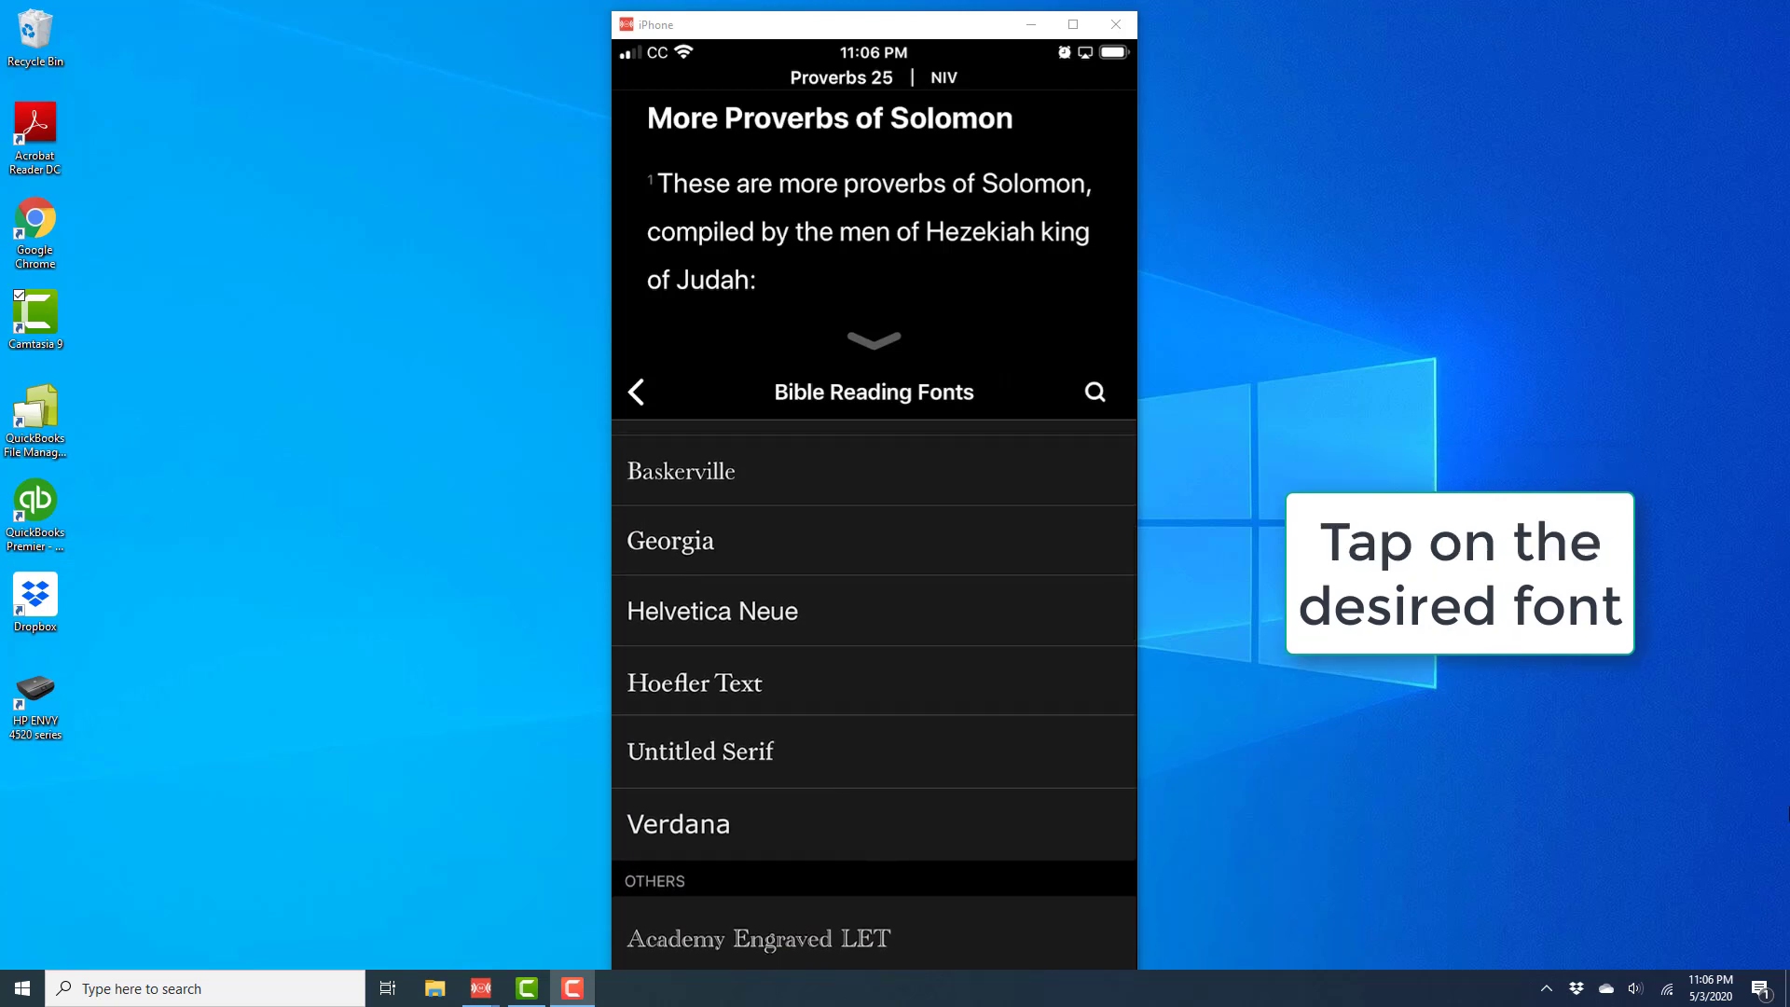
pyautogui.click(700, 751)
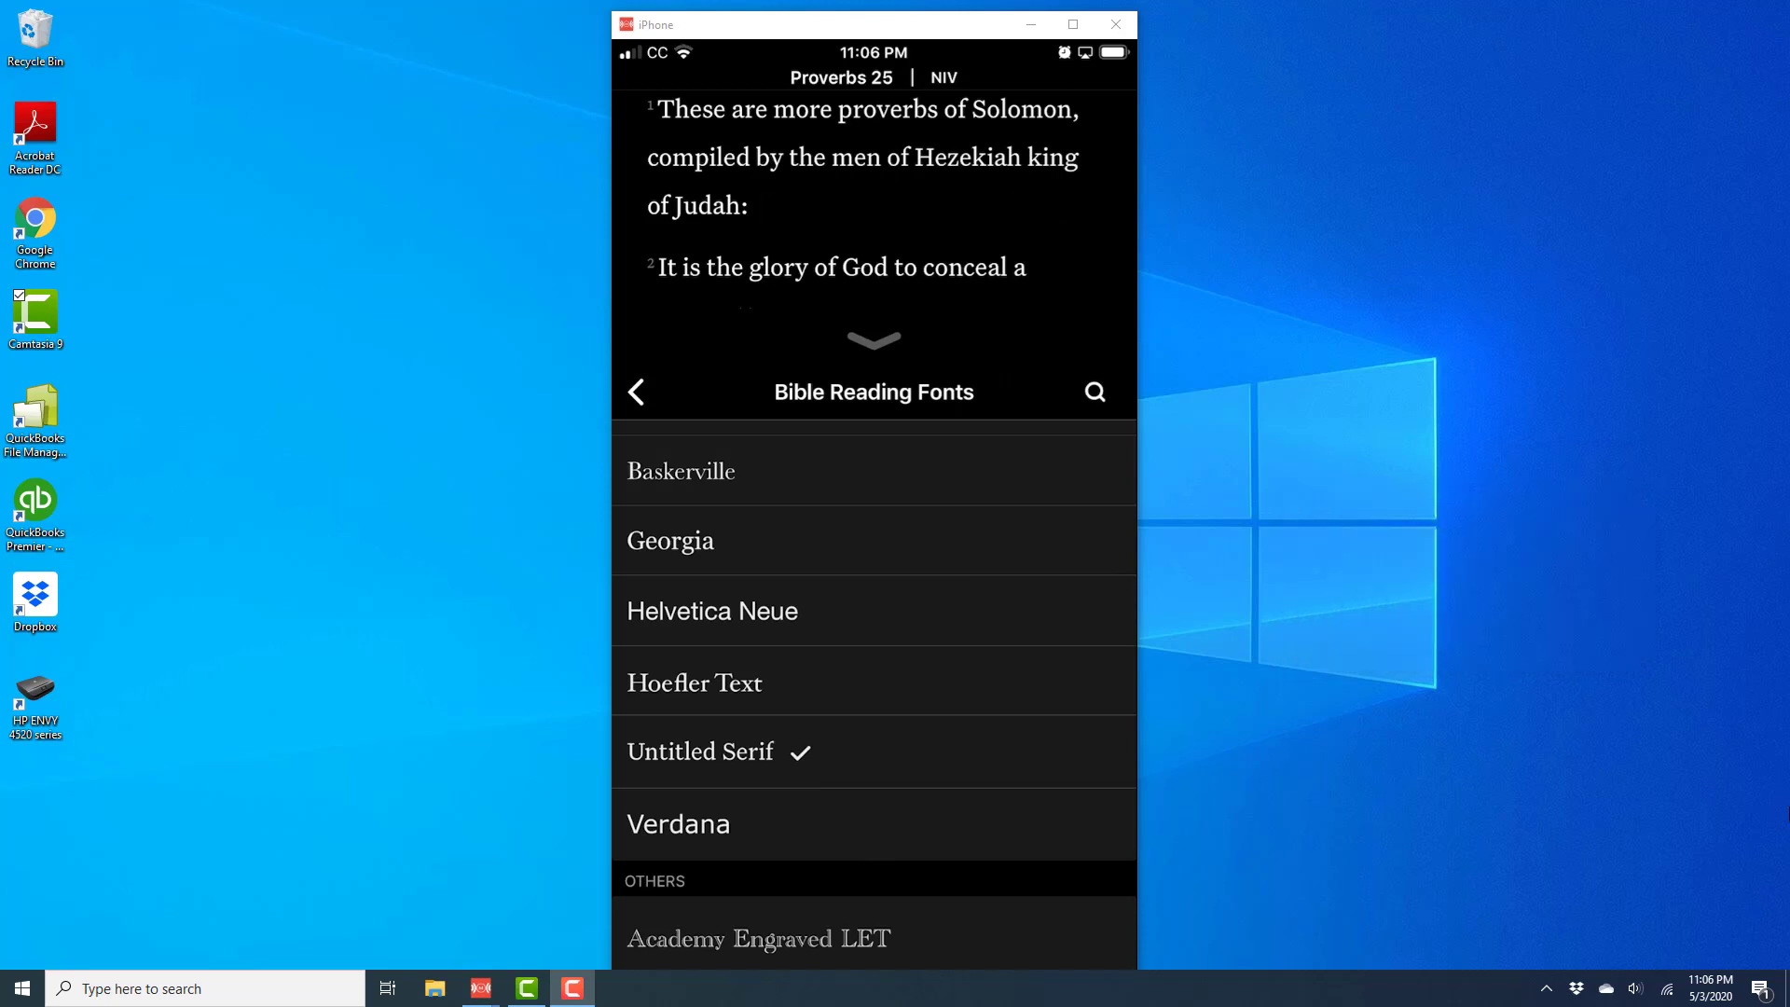
pyautogui.click(678, 824)
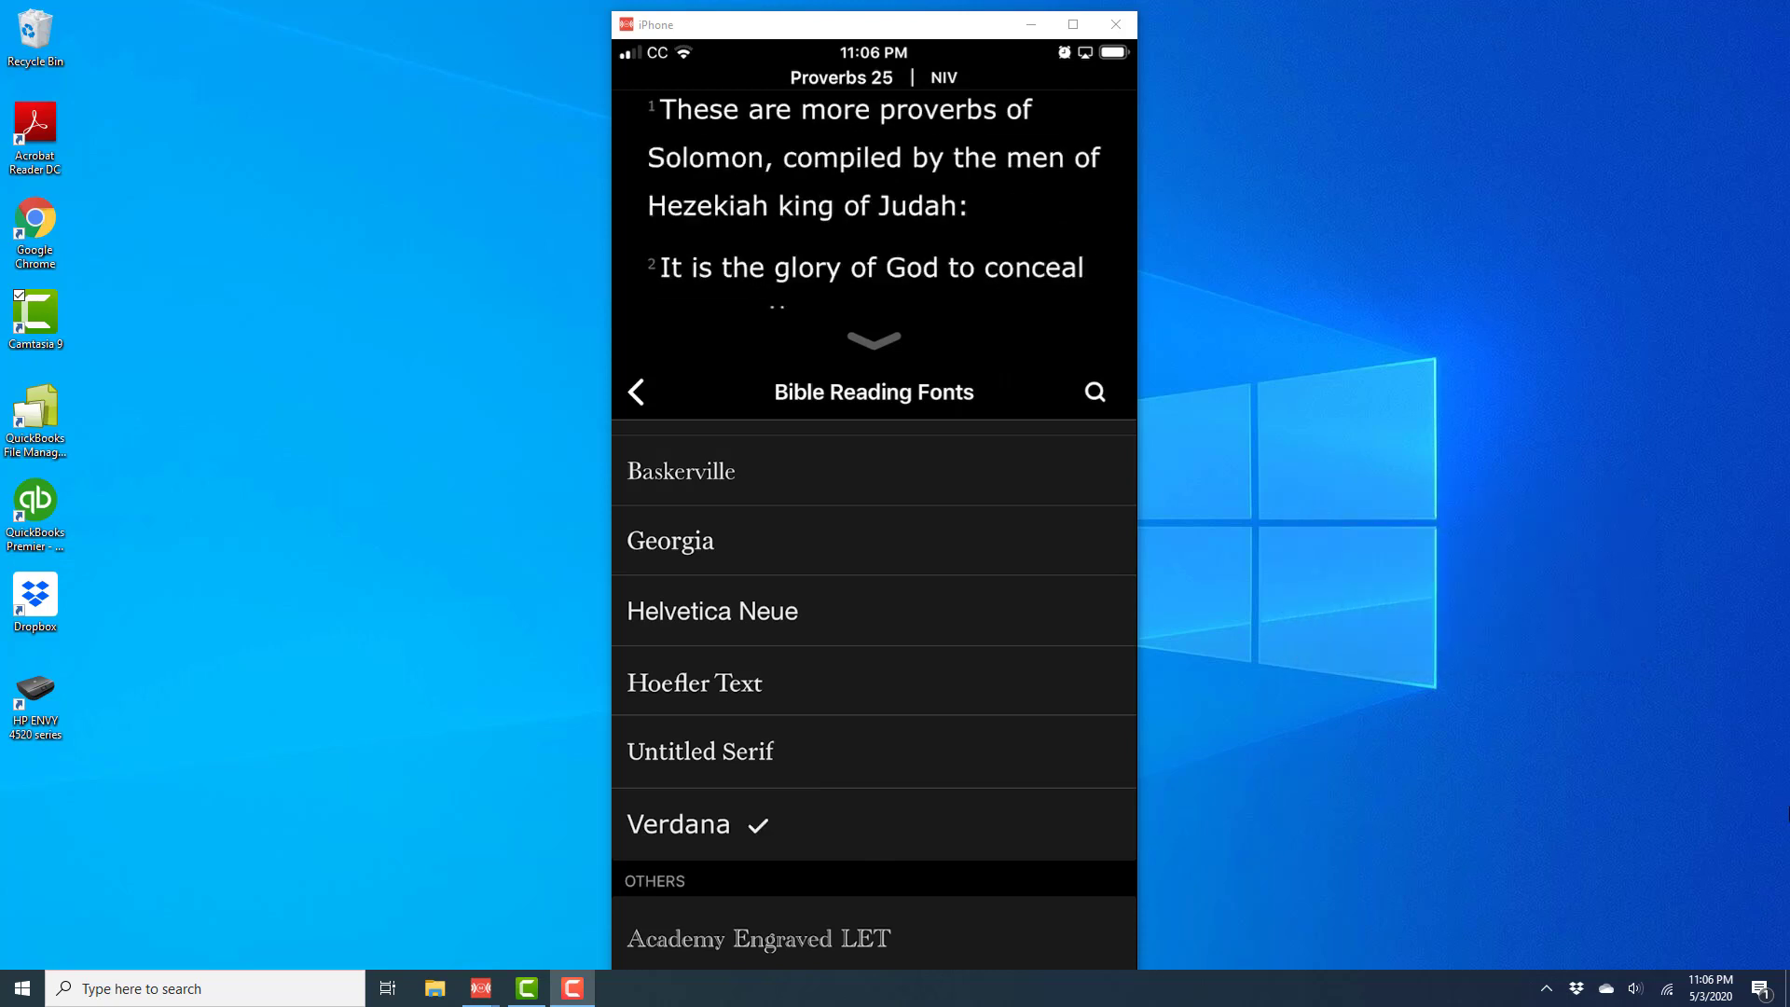
pyautogui.scroll(-3)
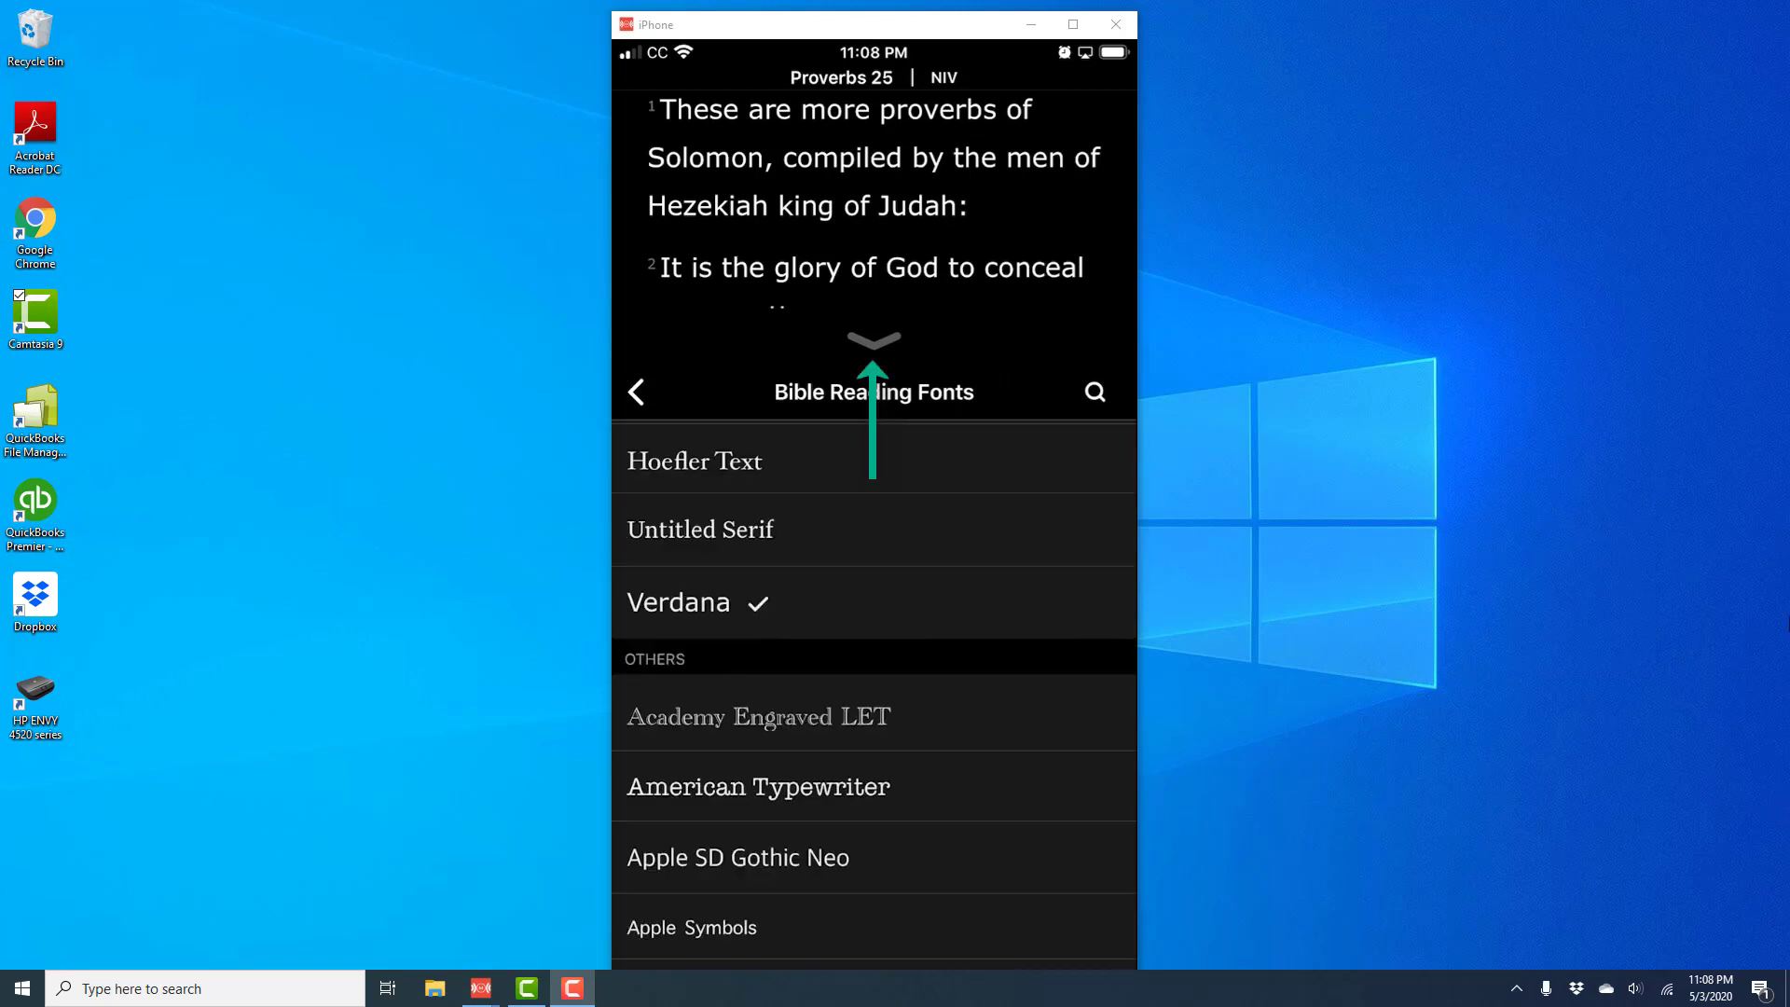